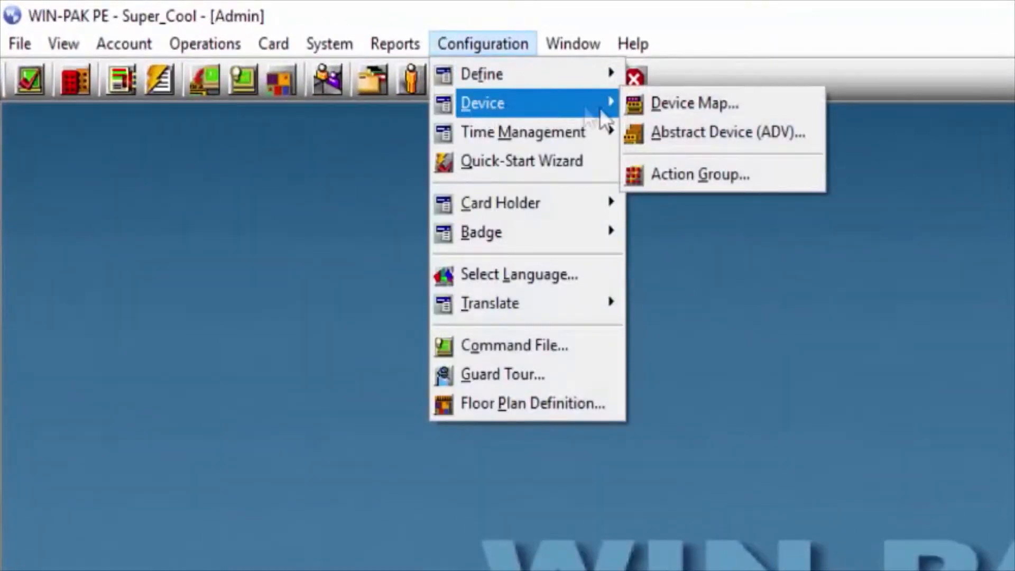
# Open the Device Map, expand Communications Server, and select the PRO3200 panel.
pyautogui.click(694, 102)
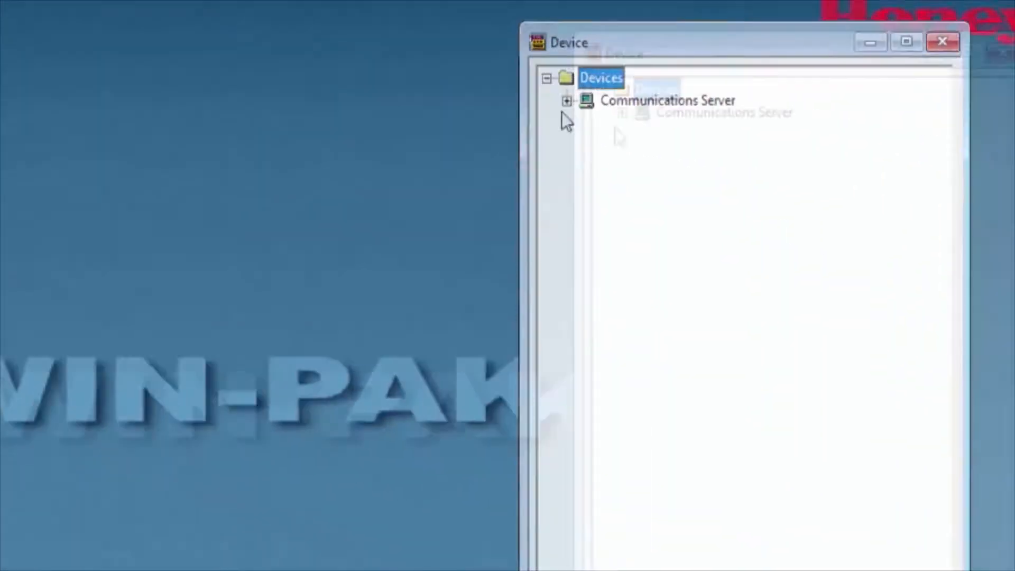
pyautogui.click(566, 101)
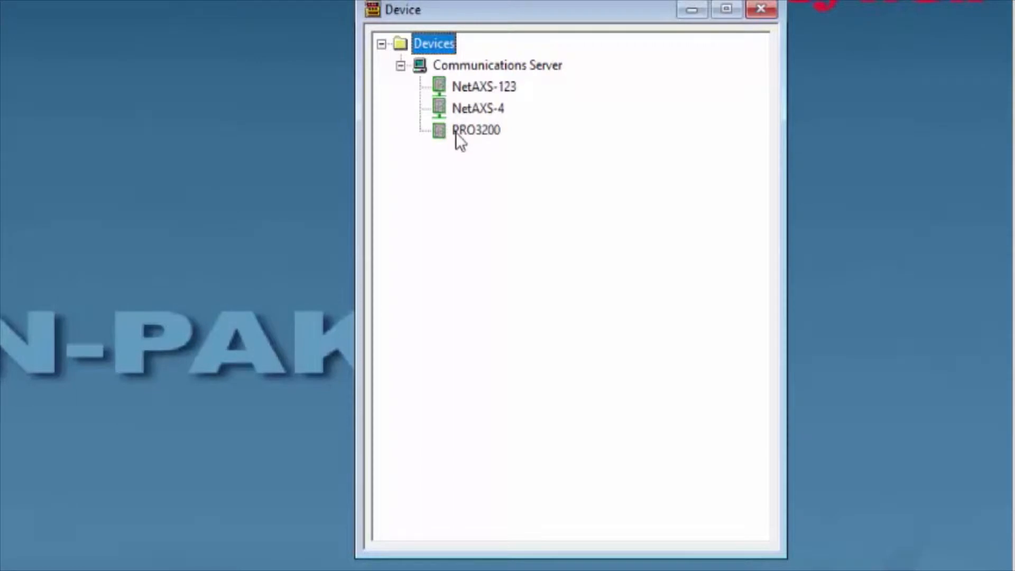
pyautogui.moveTo(467, 148)
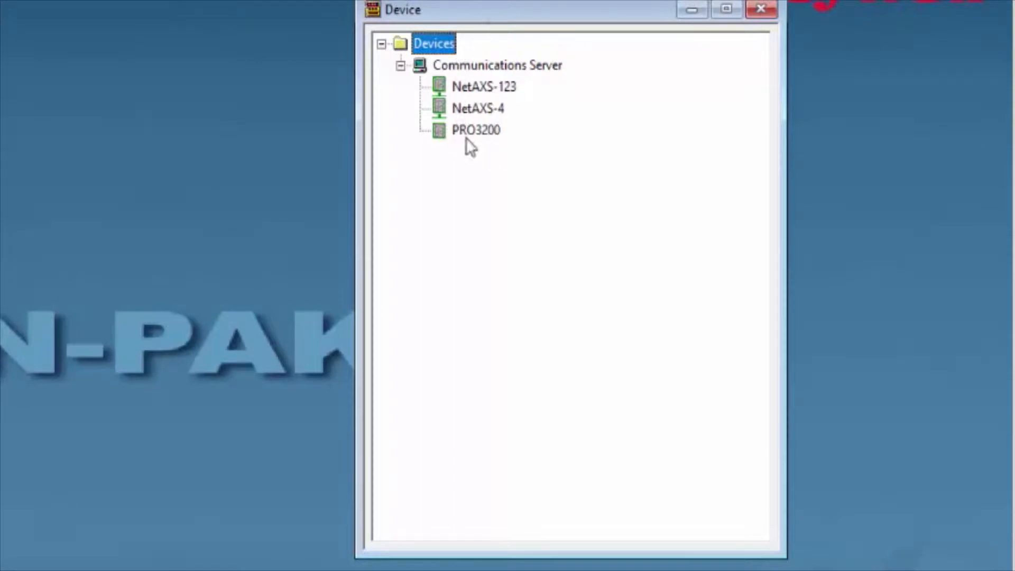
pyautogui.moveTo(467, 140)
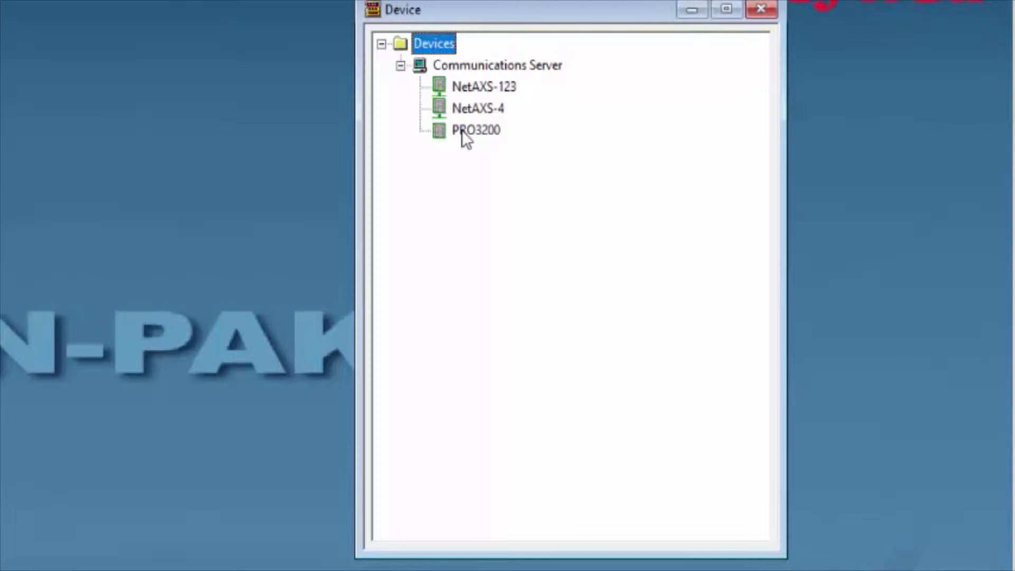
pyautogui.click(476, 130)
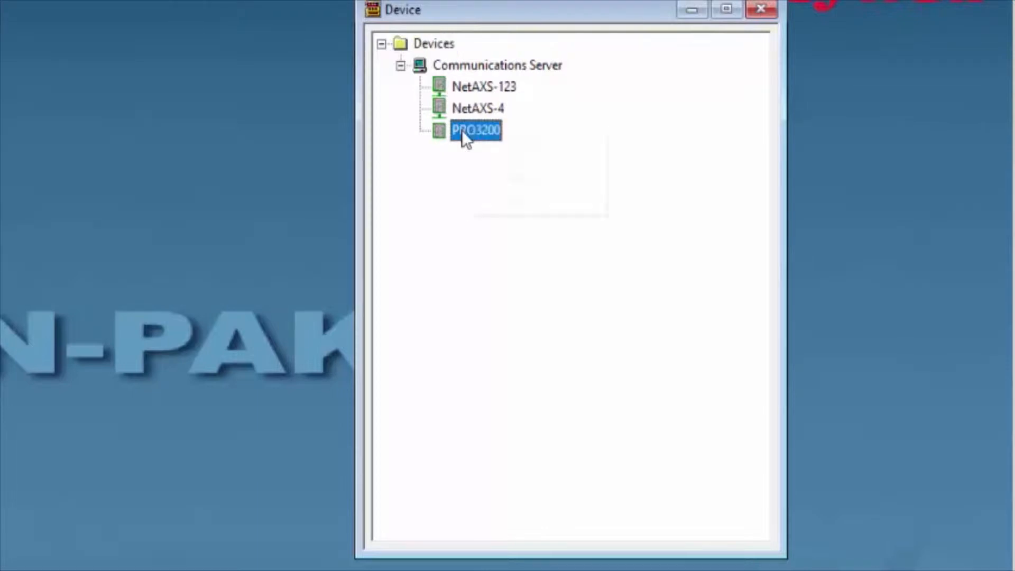
# Choose Configure from PRO3200's context menu to open P-Series Configuration.
pyautogui.rightClick(477, 130)
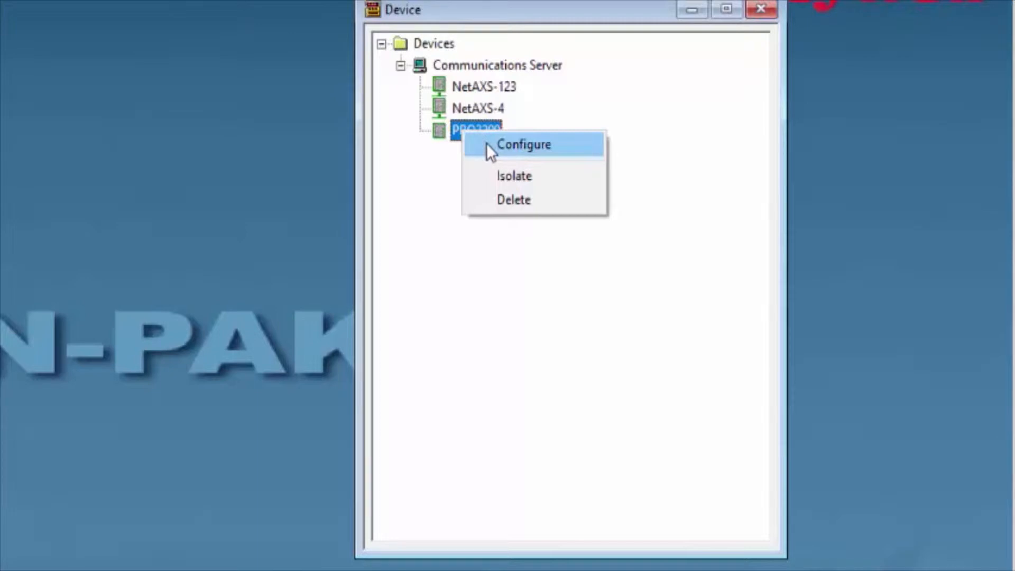
pyautogui.click(522, 144)
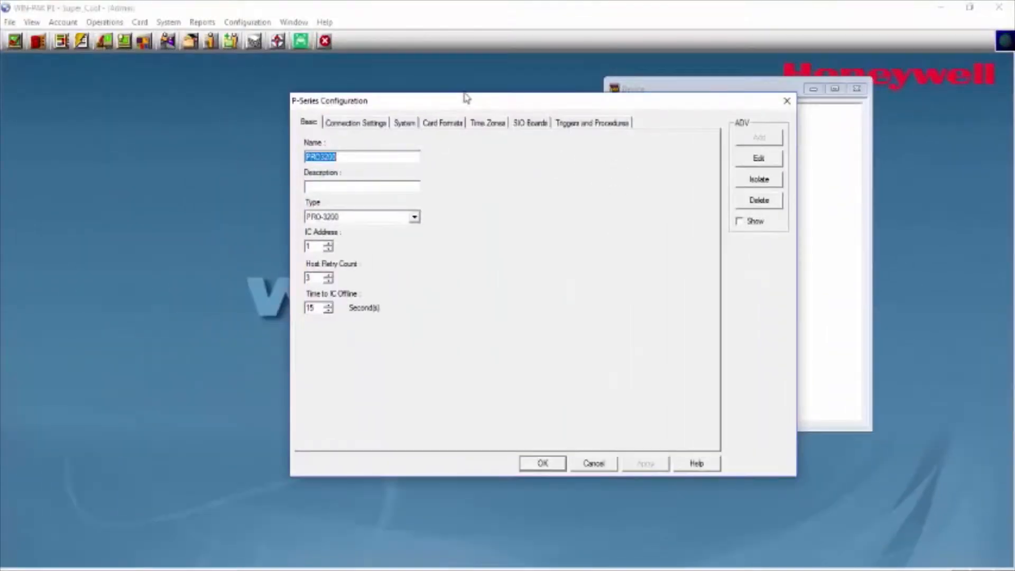
pyautogui.moveTo(310, 108)
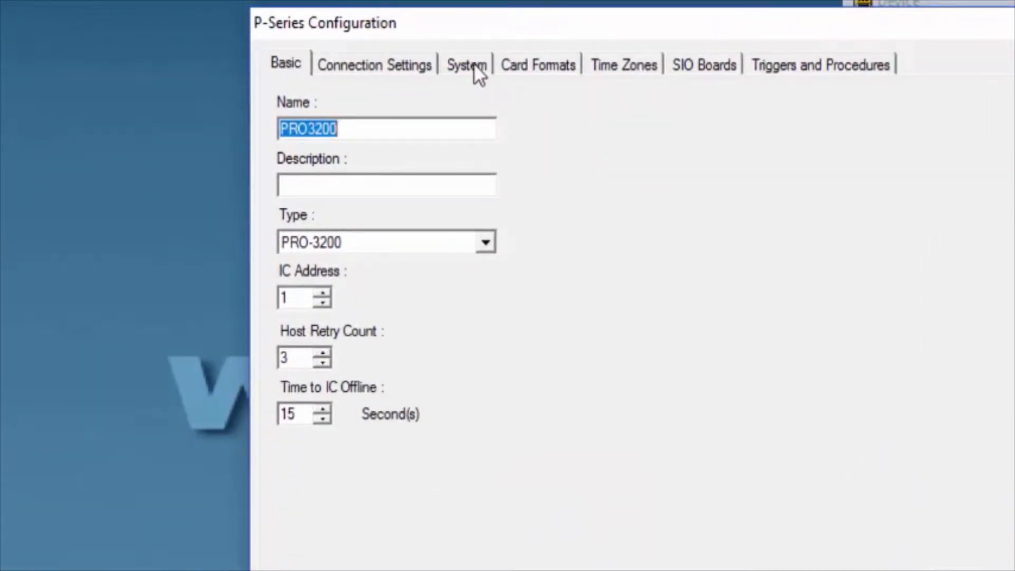
pyautogui.moveTo(389, 75)
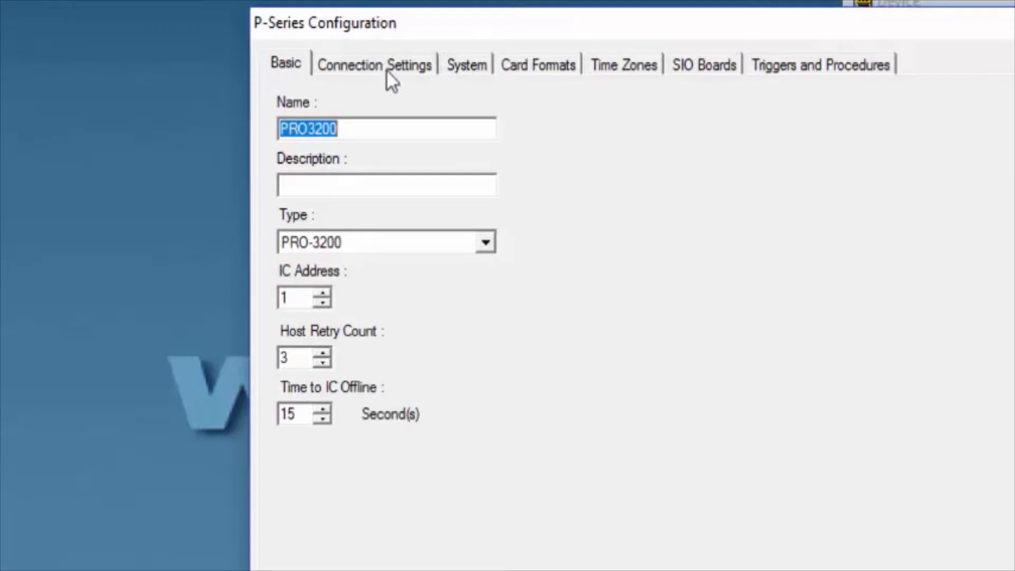
pyautogui.moveTo(631, 70)
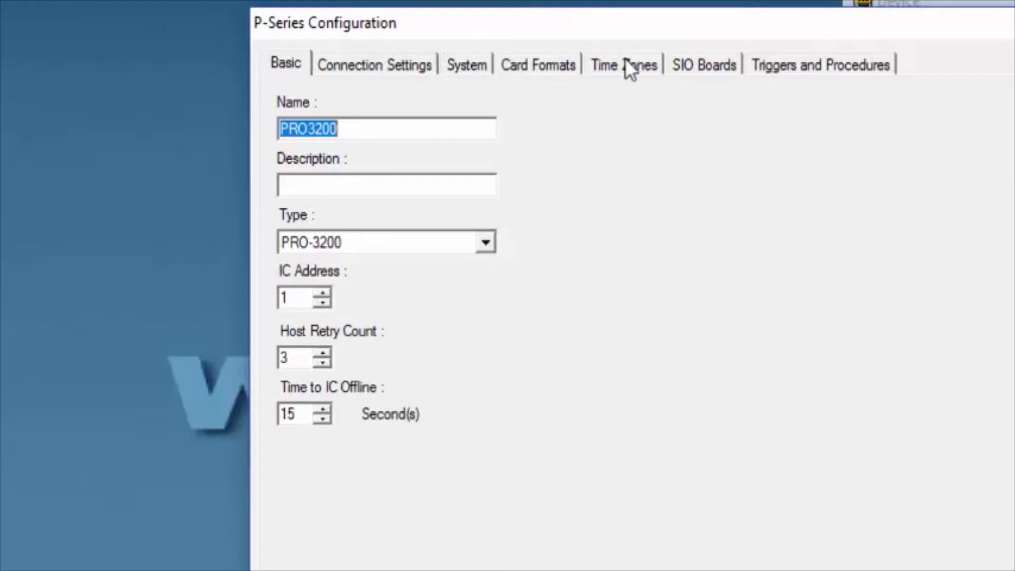
# Add Regular Hours from Available Time Zones to the panel's third time zone slot.
pyautogui.click(622, 64)
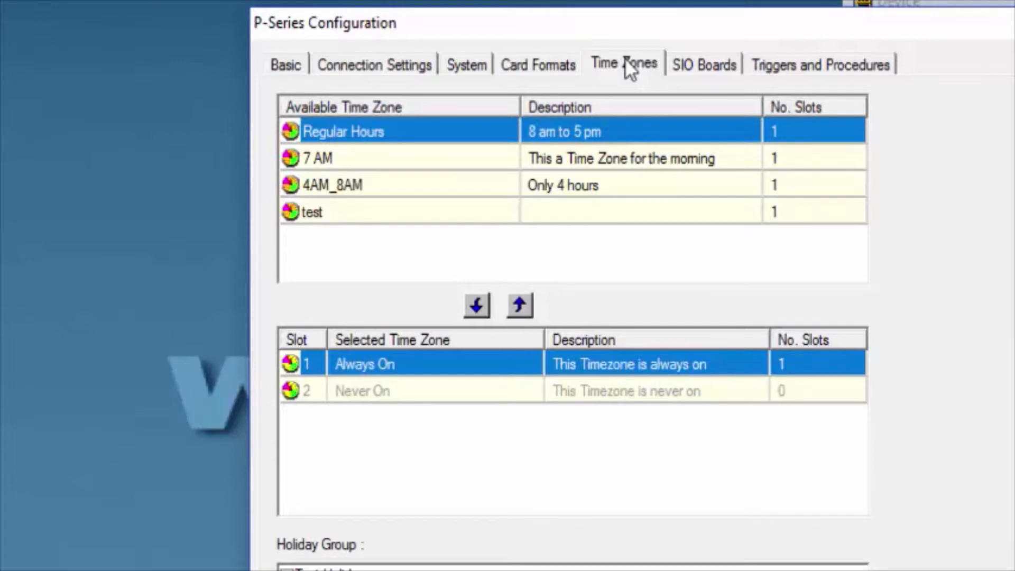
pyautogui.moveTo(625, 90)
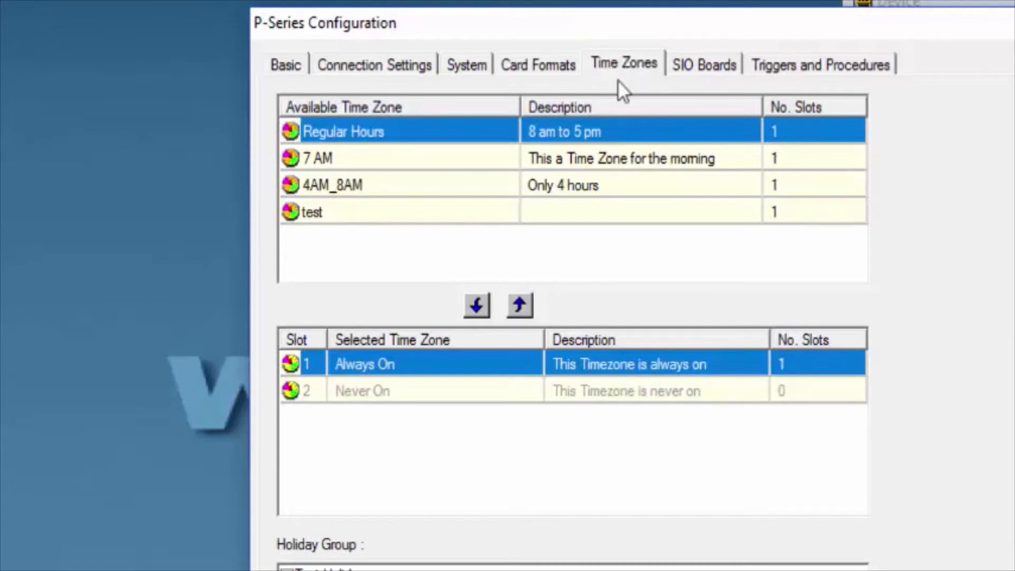
pyautogui.moveTo(384, 213)
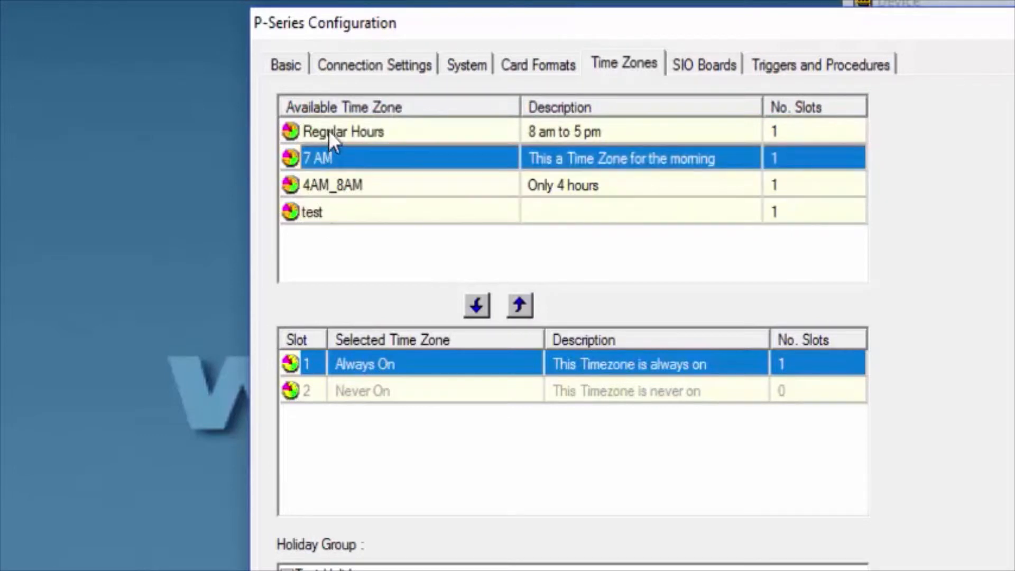
pyautogui.click(343, 131)
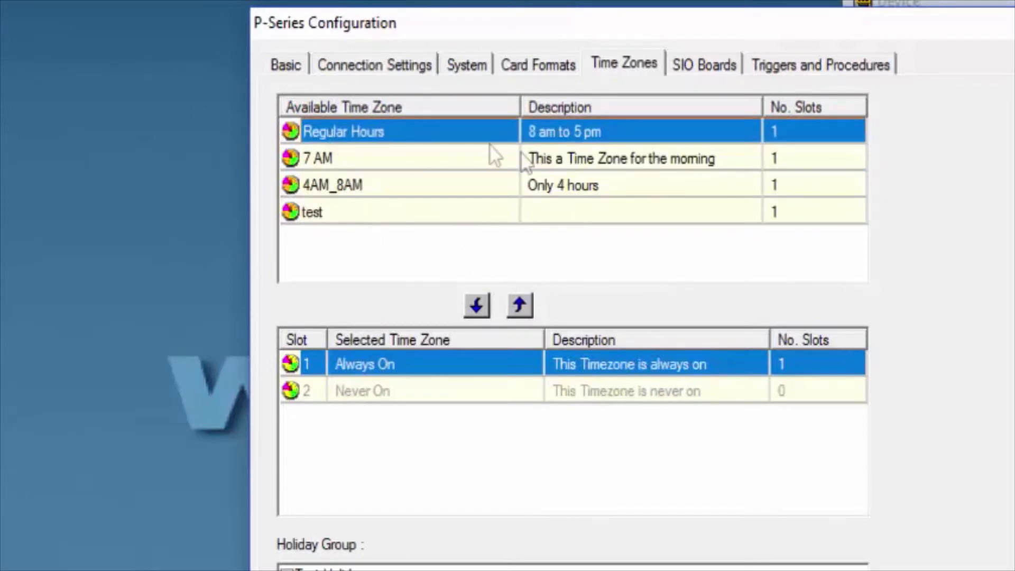
pyautogui.moveTo(543, 284)
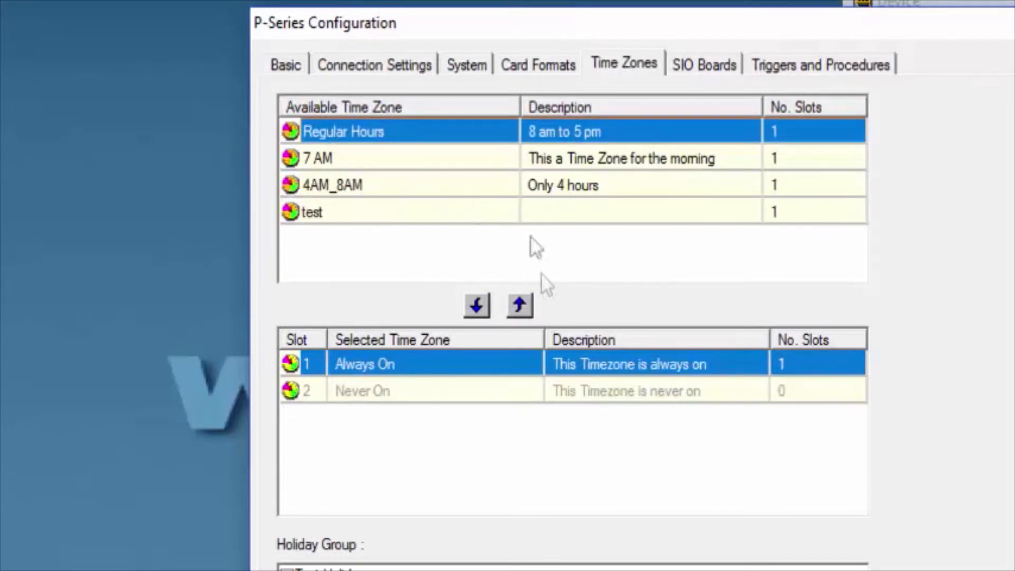
pyautogui.click(476, 305)
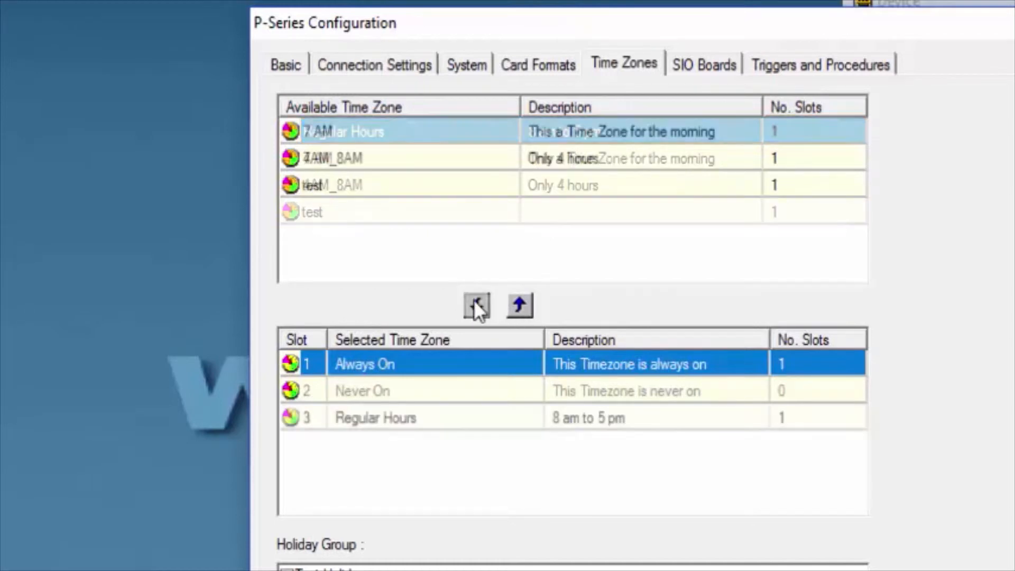
pyautogui.click(476, 305)
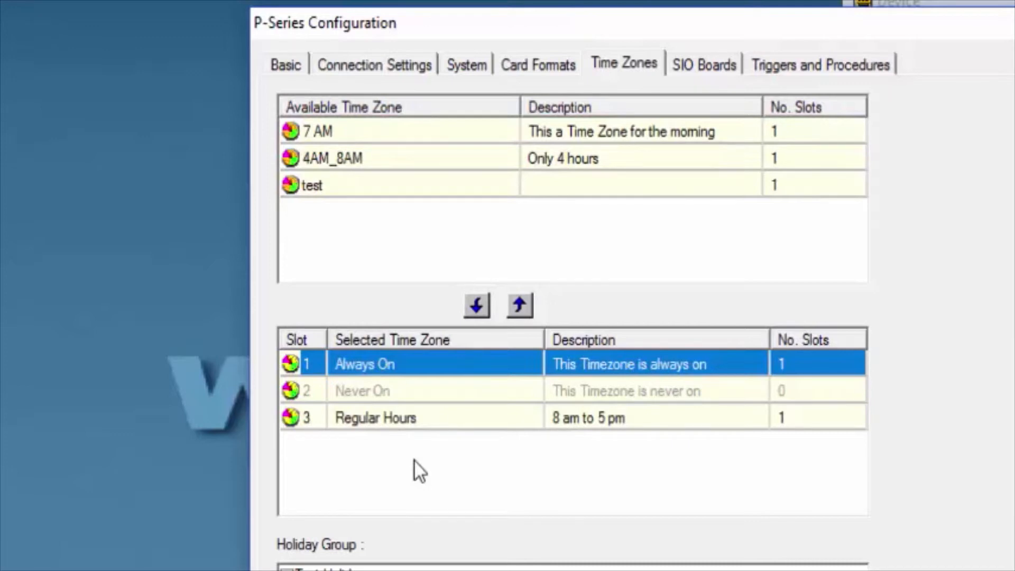
pyautogui.moveTo(453, 430)
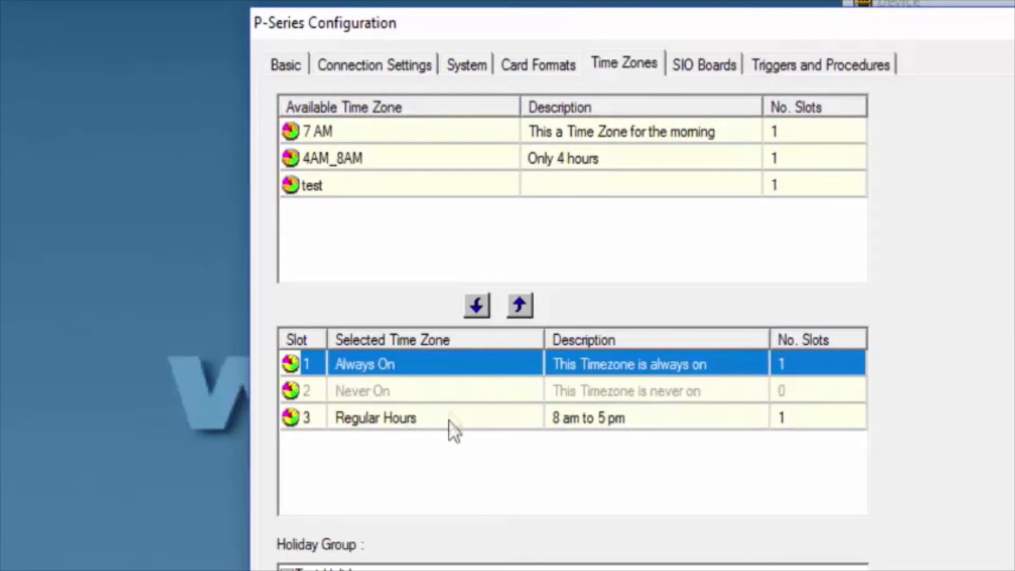
pyautogui.moveTo(576, 363)
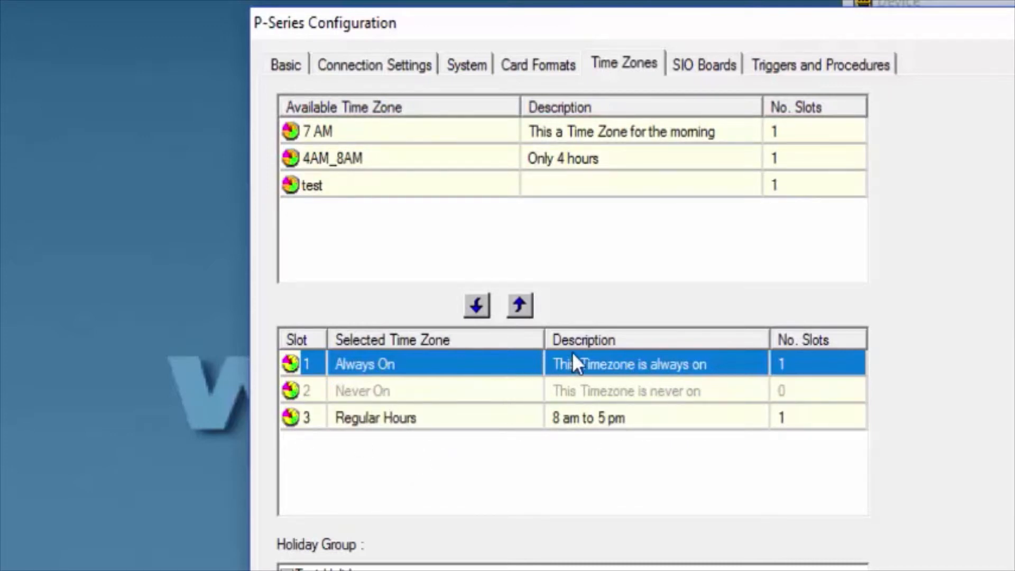
pyautogui.moveTo(712, 71)
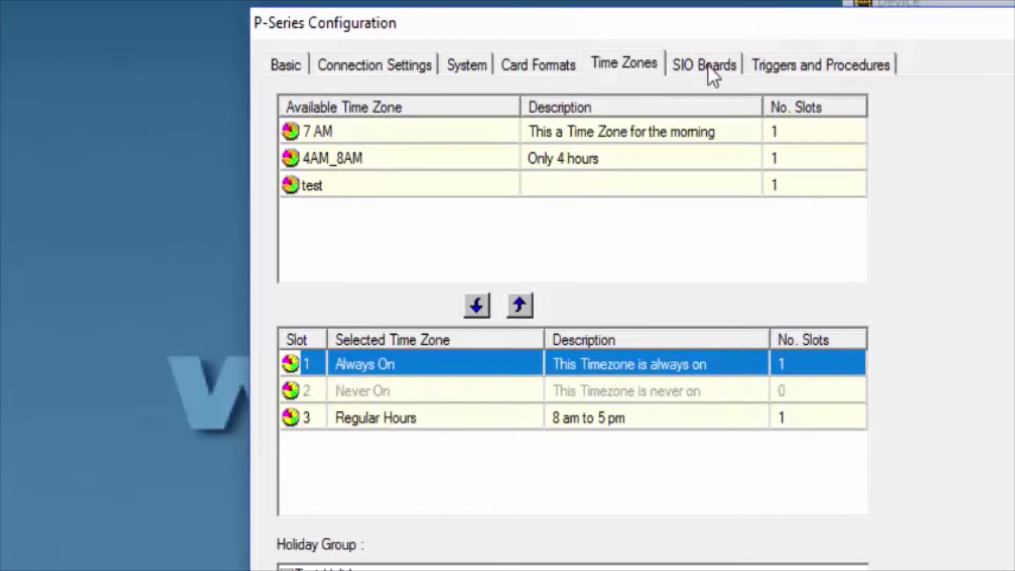
# Edit the 'Board 1, Port 6, SIO 0 : 2-Reader I/O' board from the SIO Boards list.
pyautogui.click(703, 64)
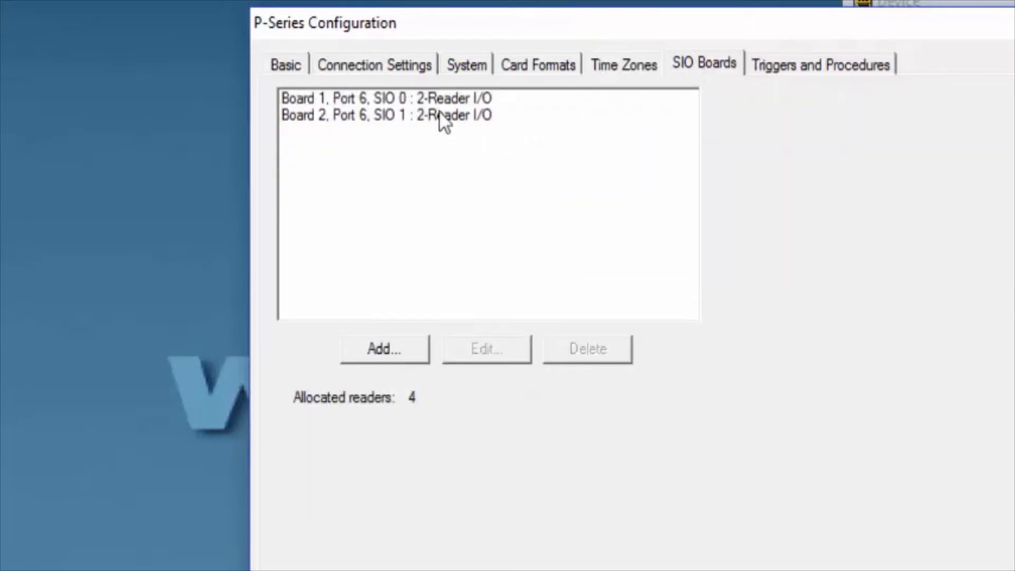
pyautogui.click(389, 99)
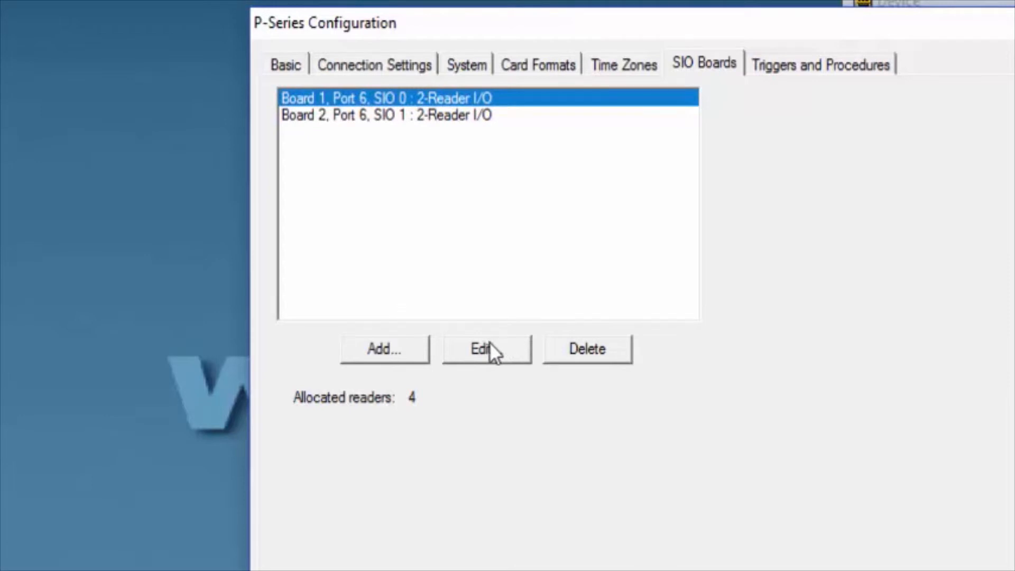
pyautogui.click(486, 349)
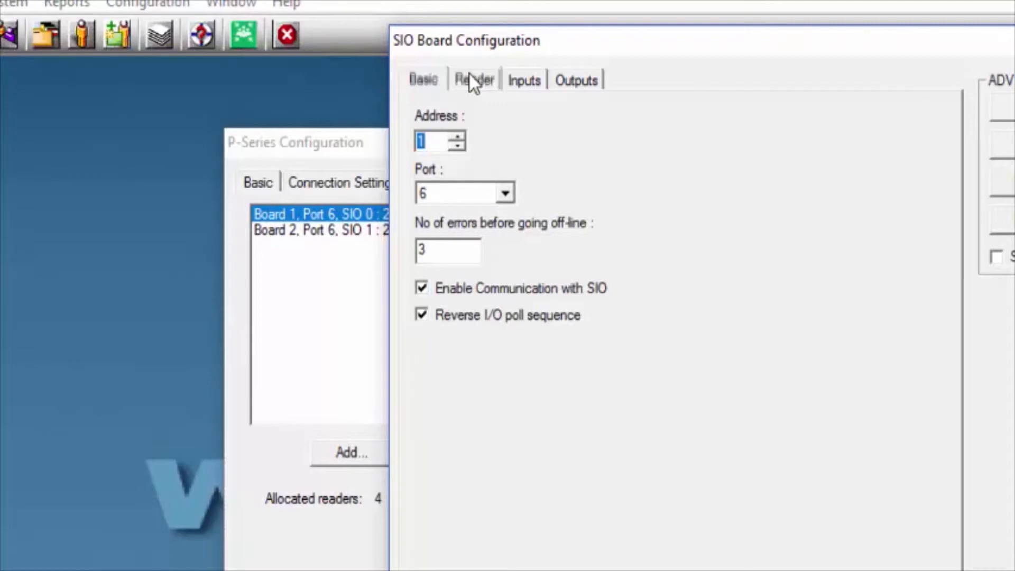
# Open Door Interlocks for reader 1, PRO32_Super_Cool - Reader 1, from the Reader settings.
pyautogui.click(473, 79)
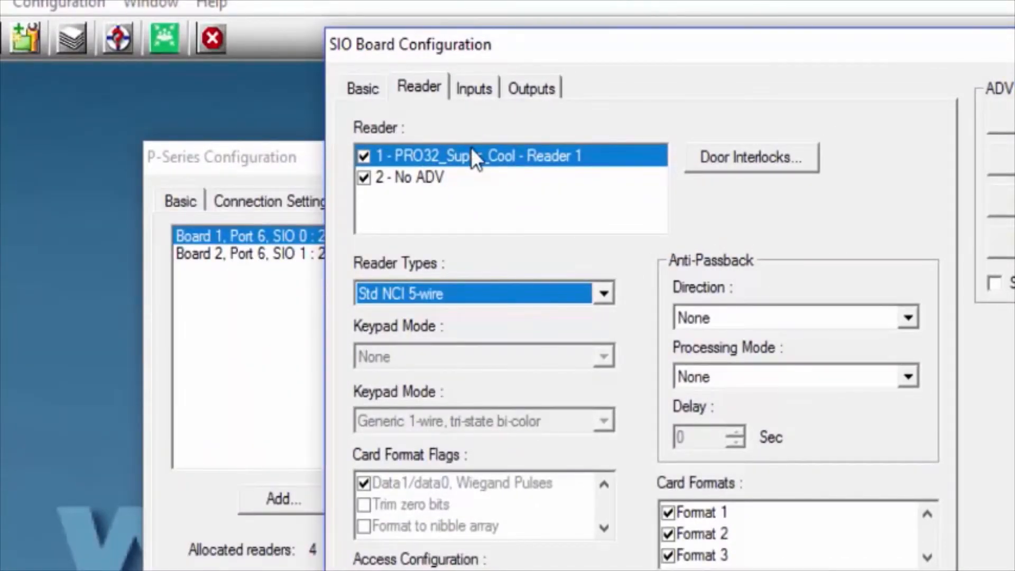
pyautogui.moveTo(475, 181)
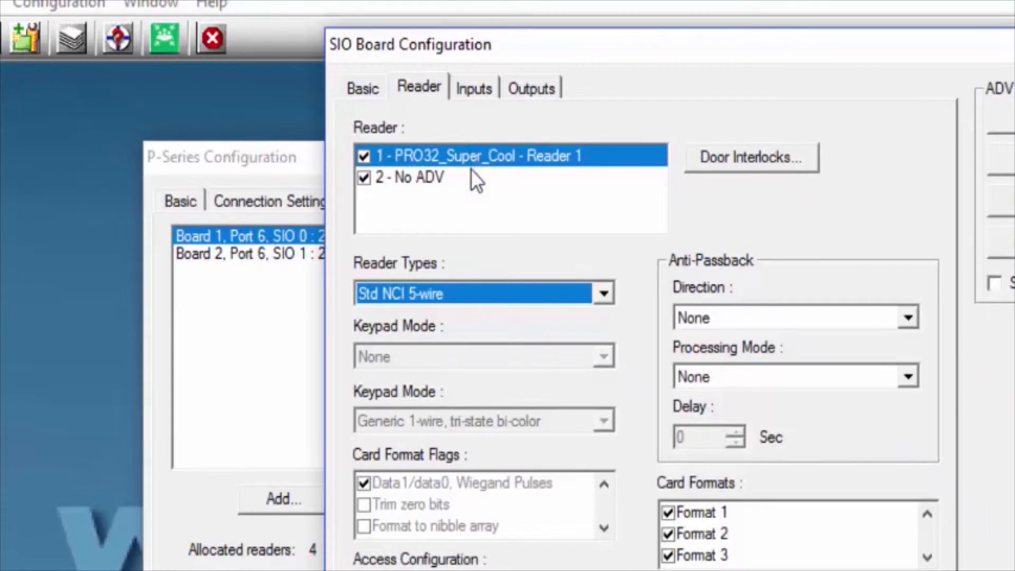
pyautogui.moveTo(618, 165)
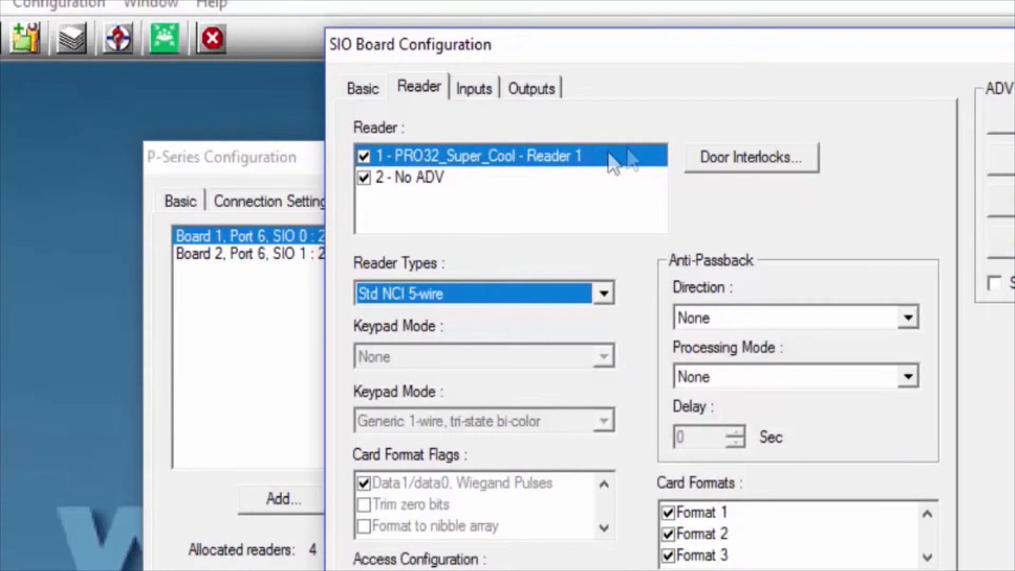
pyautogui.moveTo(735, 161)
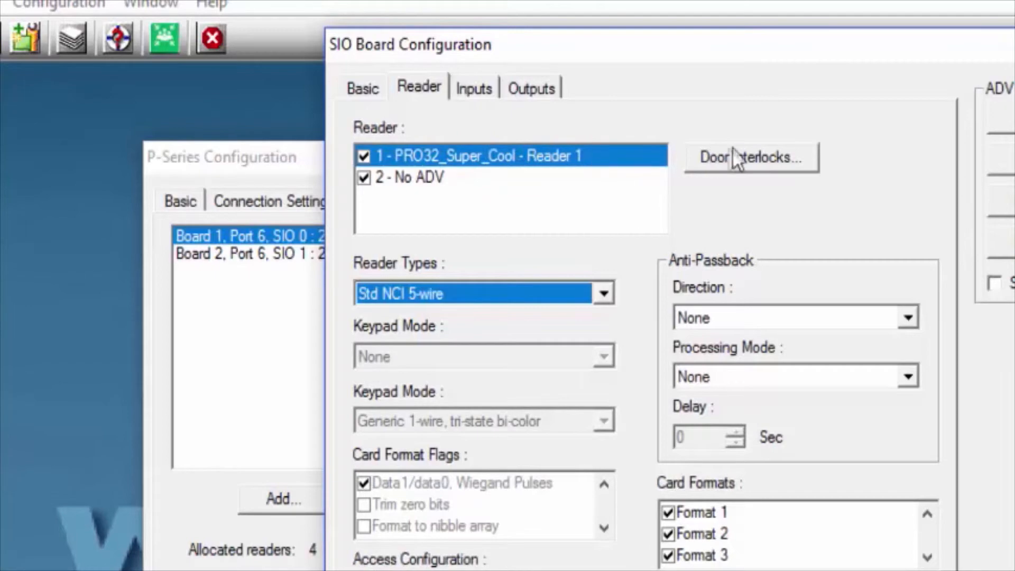
pyautogui.moveTo(735, 165)
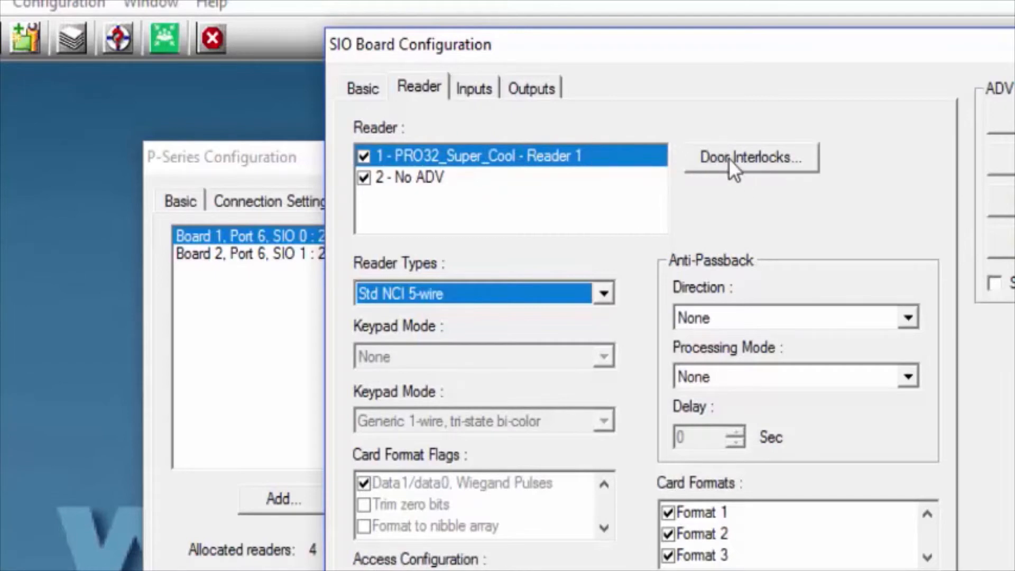
pyautogui.click(751, 157)
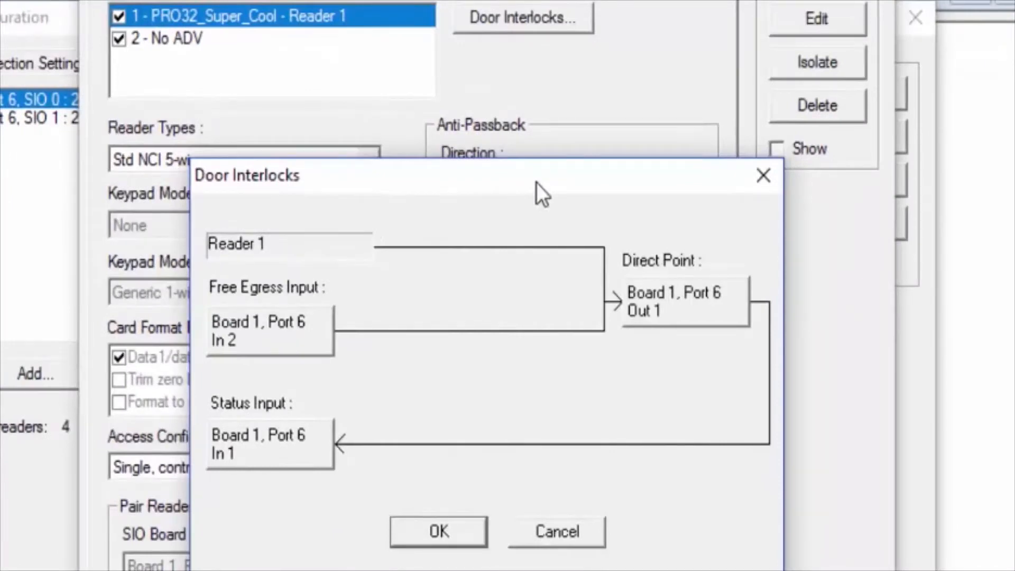
pyautogui.moveTo(667, 317)
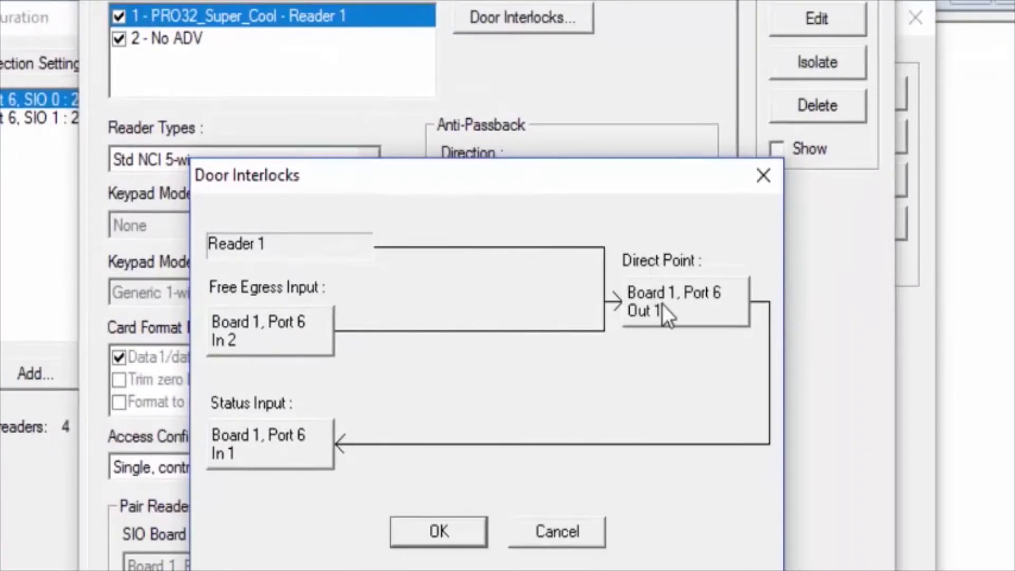
pyautogui.moveTo(673, 317)
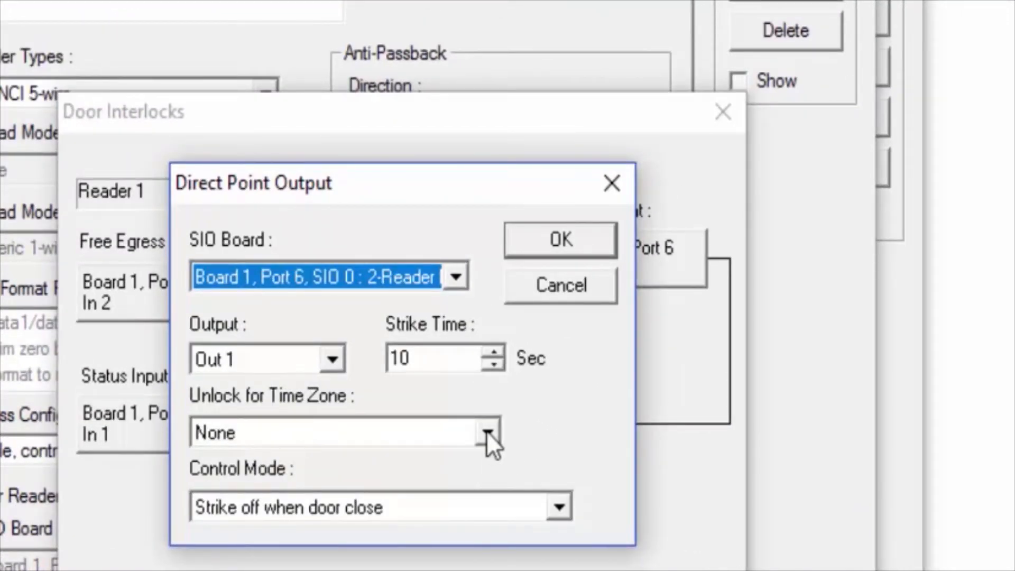
# Show the Unlock for Time Zone options for Board 1, Port 6, Out 1.
pyautogui.click(486, 433)
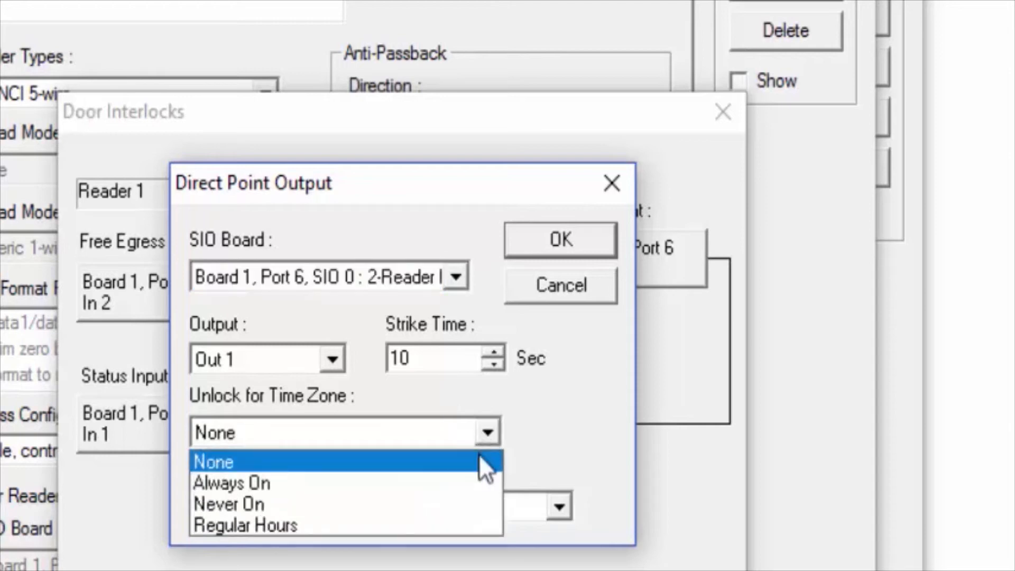
pyautogui.moveTo(466, 473)
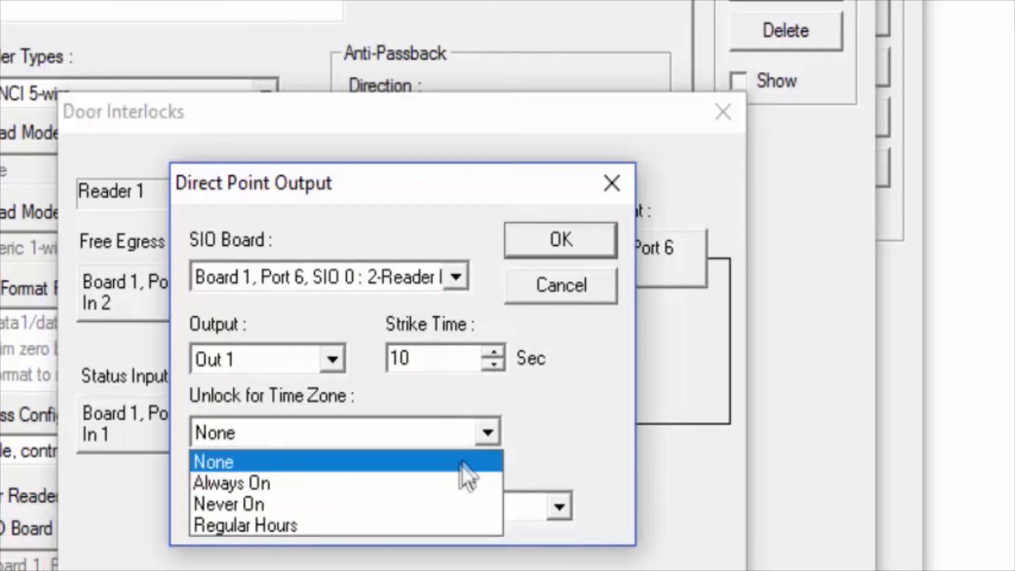
pyautogui.moveTo(440, 525)
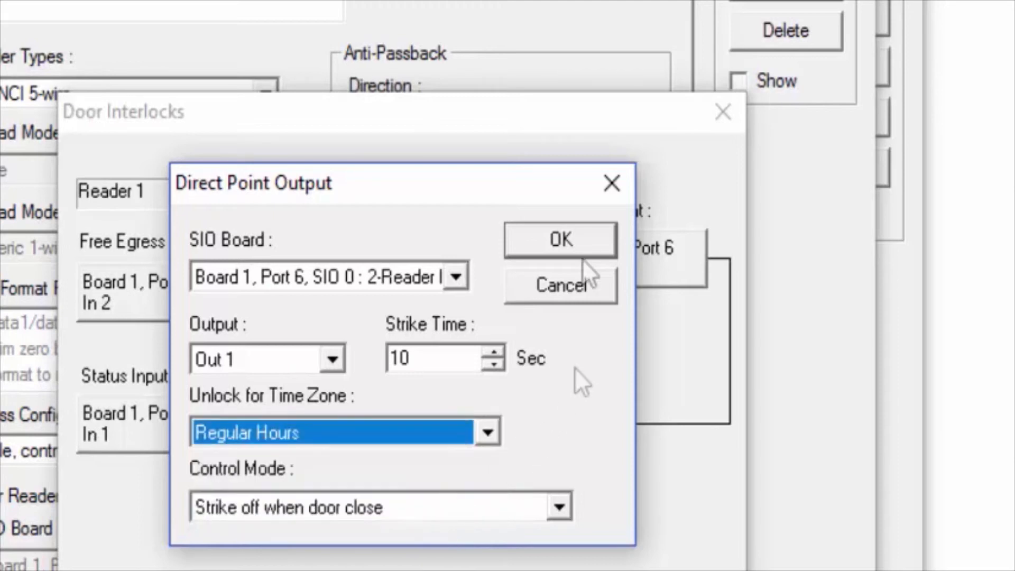
pyautogui.moveTo(533, 253)
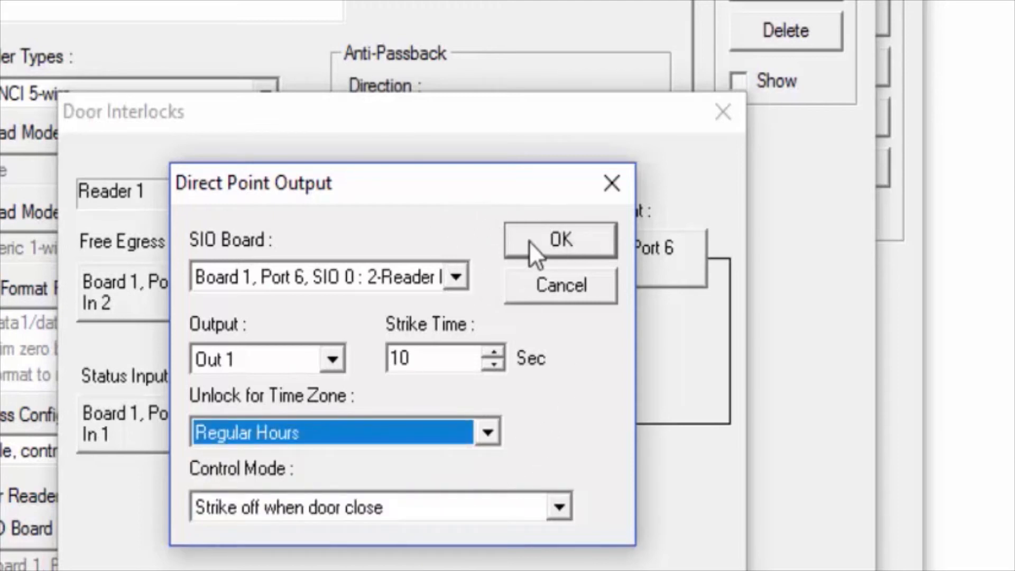
# Set Out 1's Unlock for Time Zone to Regular Hours and confirm.
pyautogui.click(559, 239)
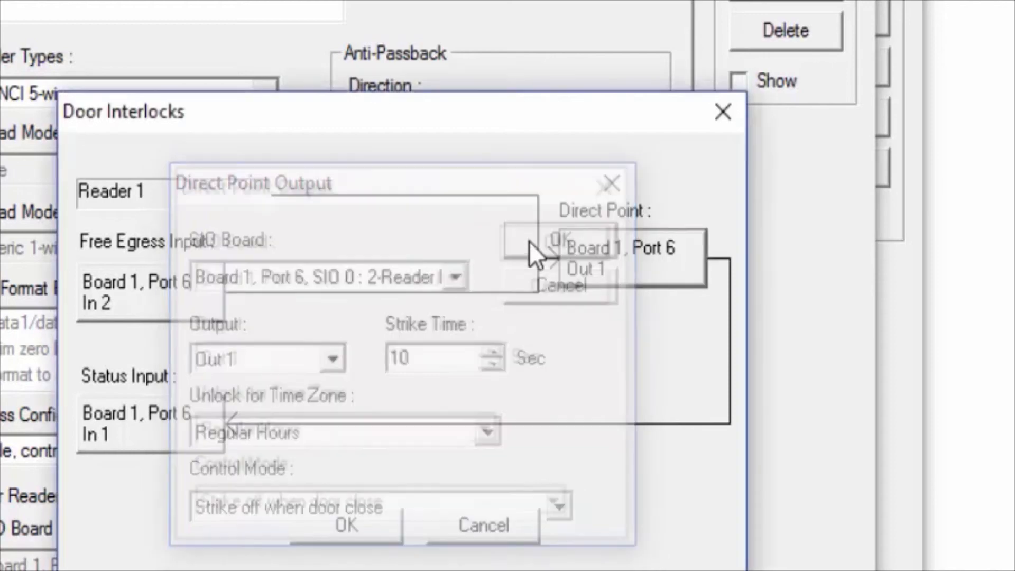
pyautogui.click(344, 525)
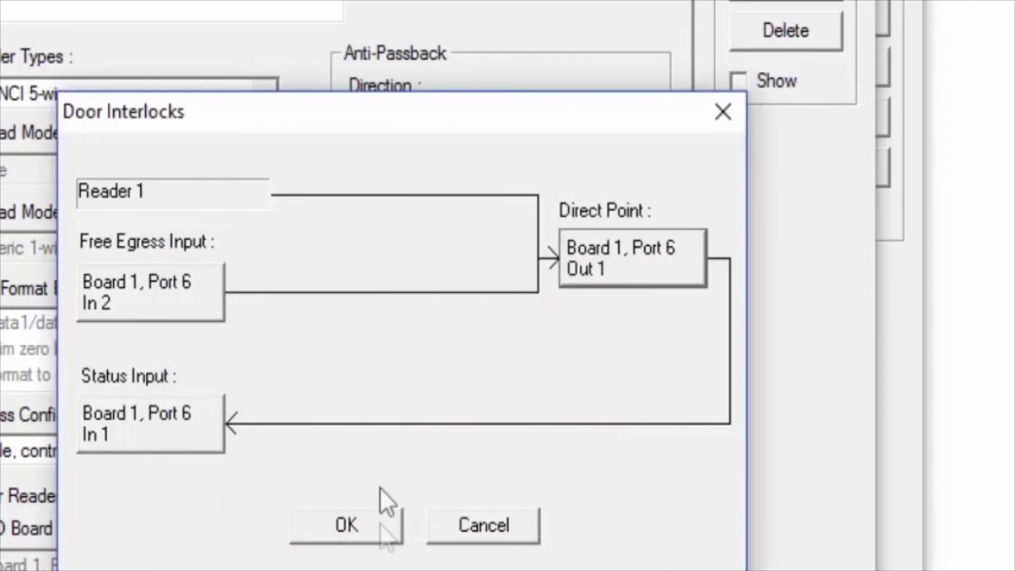
# Accept Door Interlocks, SIO Board Configuration, and P-Series Configuration with OK.
pyautogui.click(346, 525)
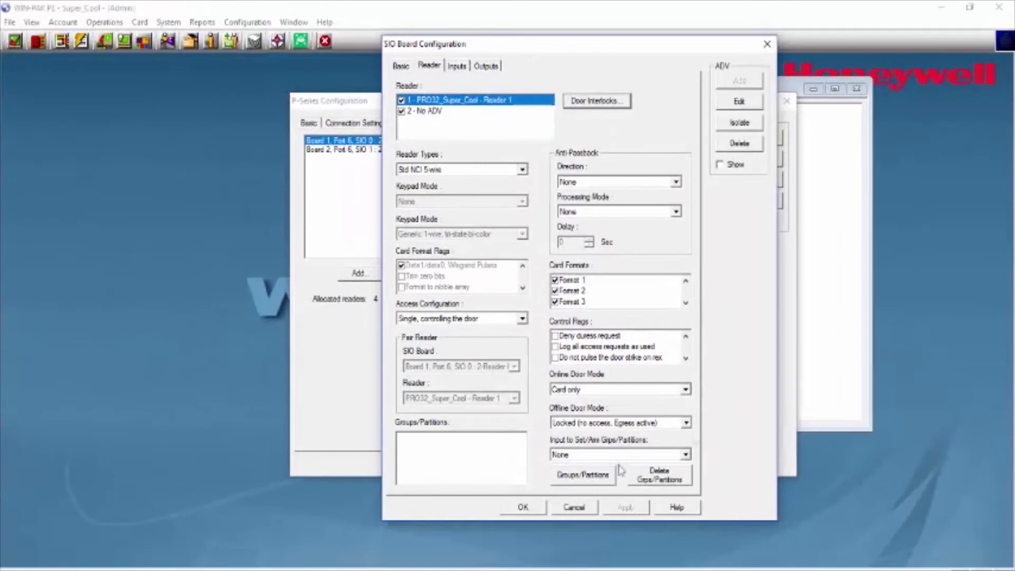
pyautogui.click(521, 507)
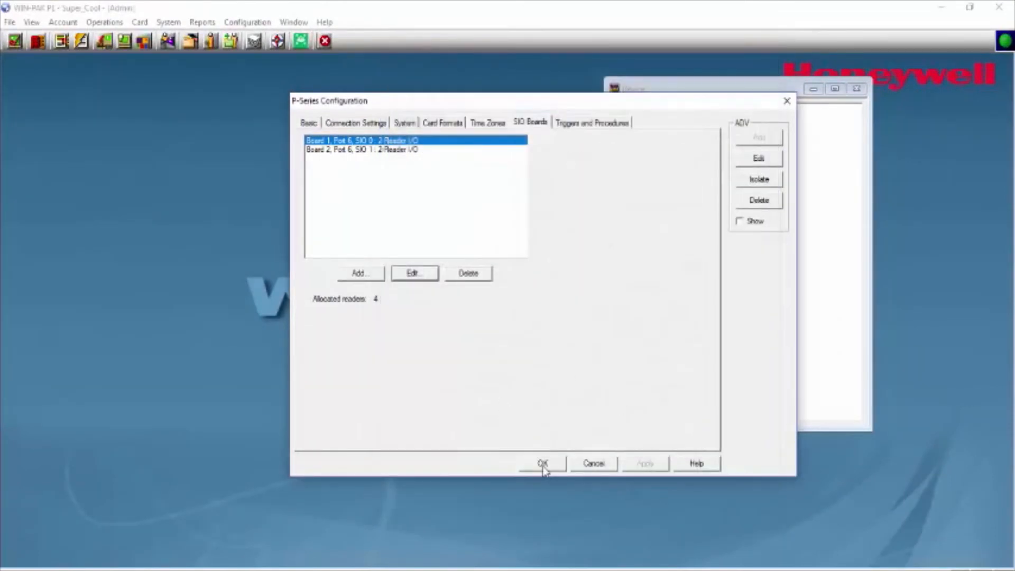
pyautogui.click(542, 463)
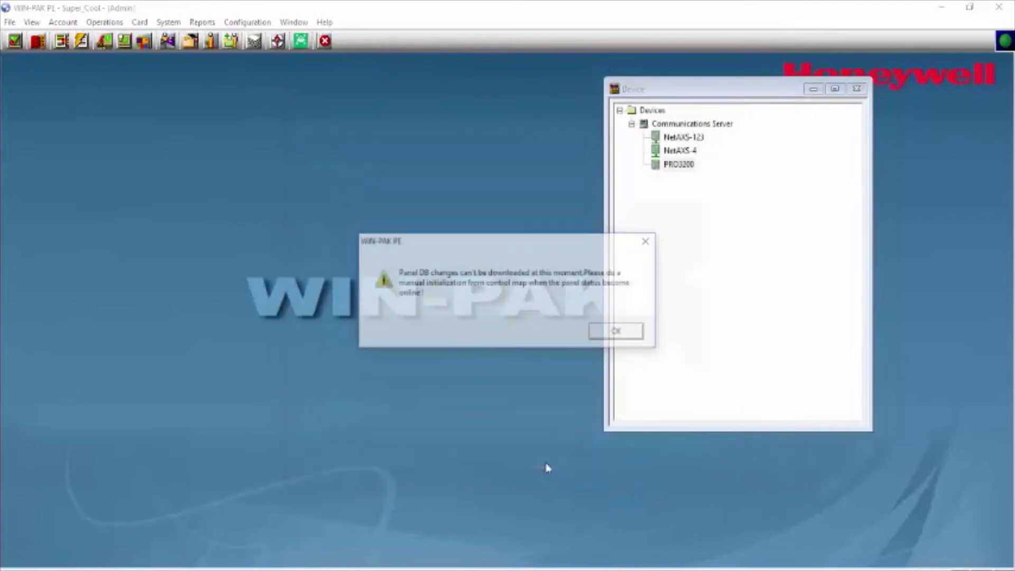